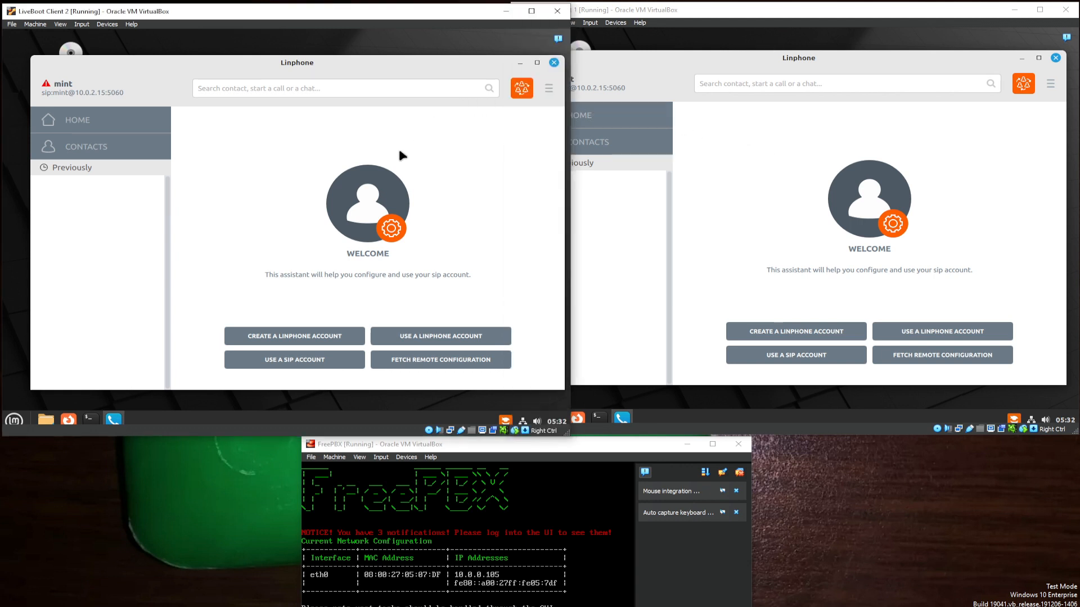
mouse_move(491, 295)
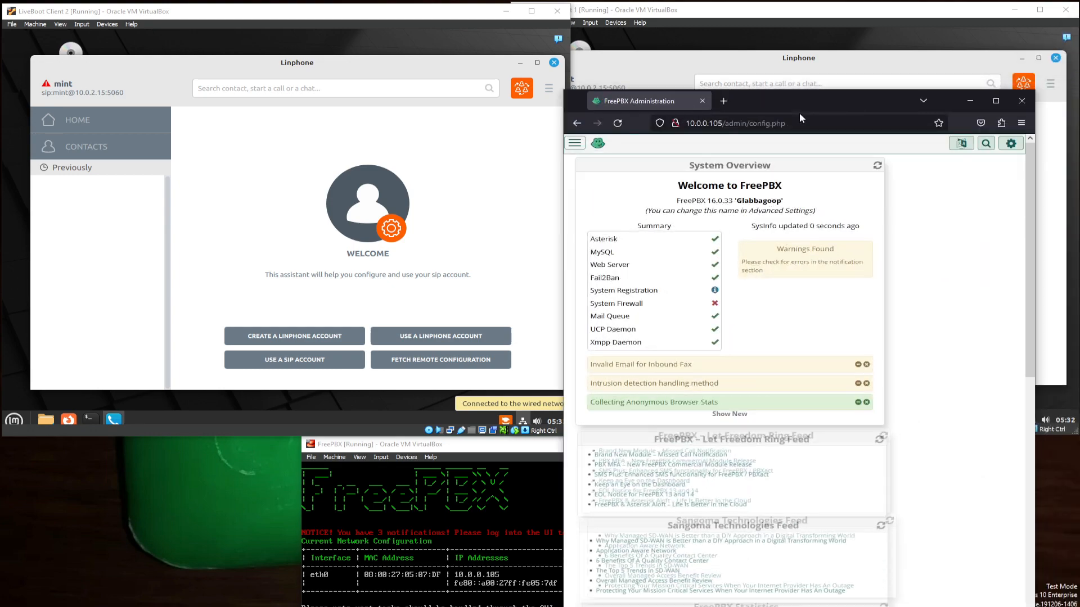
Reach the Extensions page via Applications, listing only extension 1010 Yeehawitsjake
left_click(994, 100)
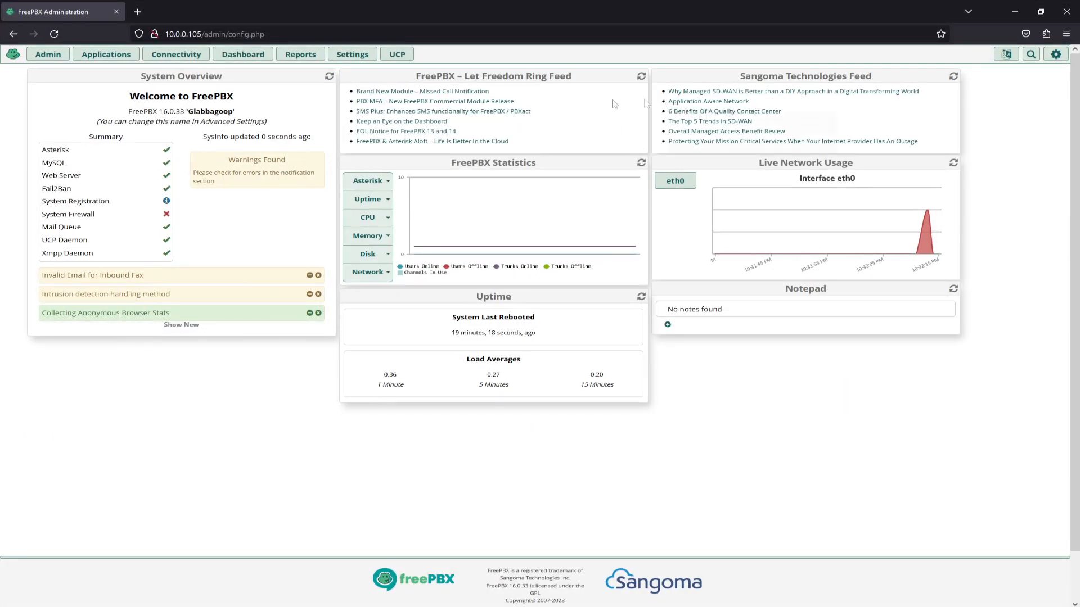
left_click(106, 54)
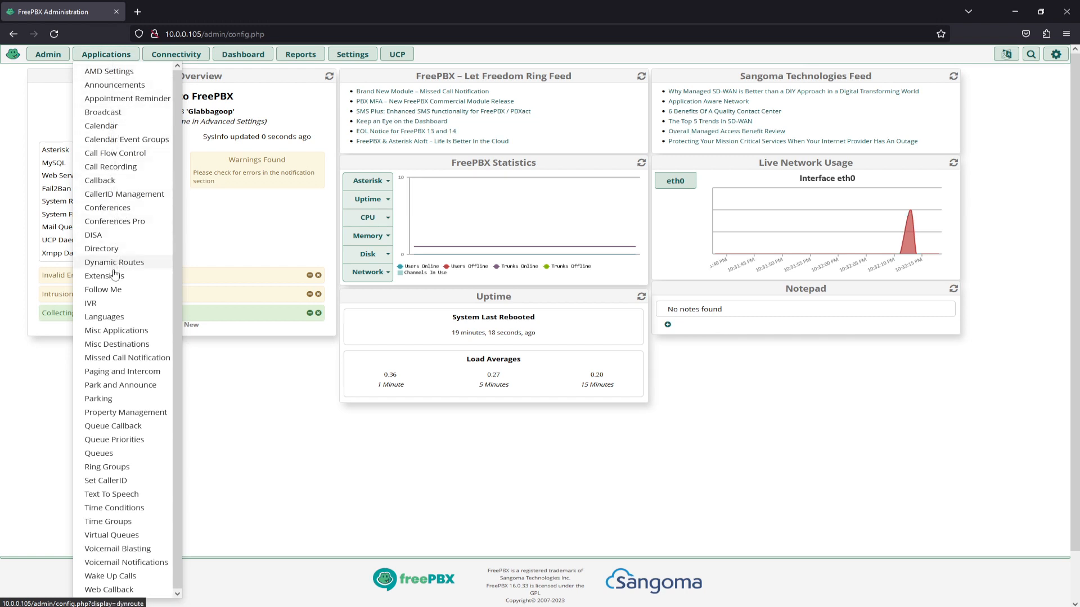
left_click(103, 277)
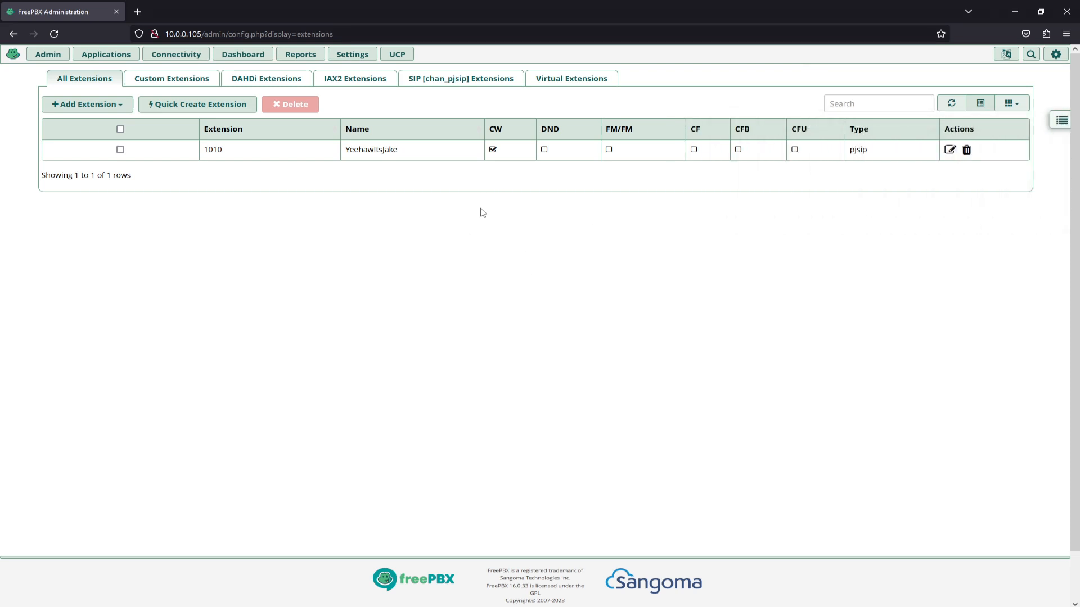
mouse_move(170, 125)
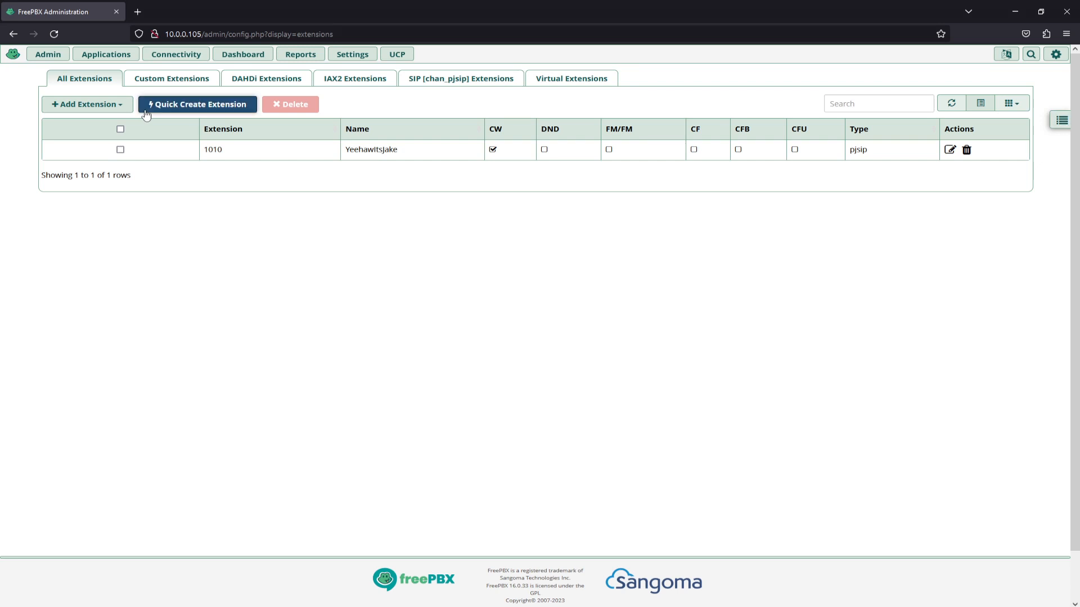
Quick-create SIP extension 1011 with display name Client 1 and advance to step 2
left_click(195, 104)
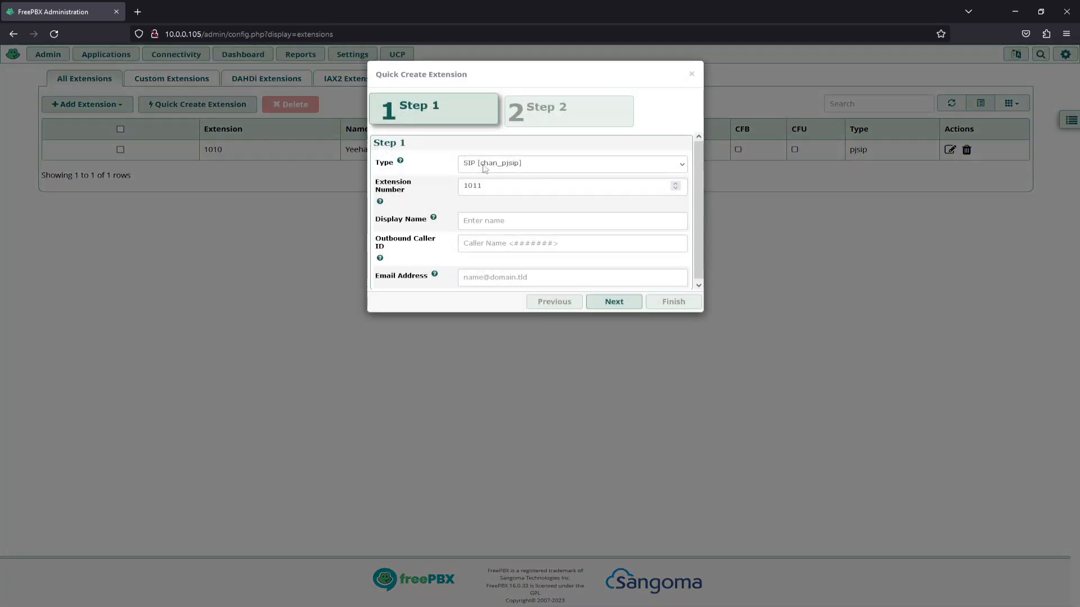
mouse_move(503, 182)
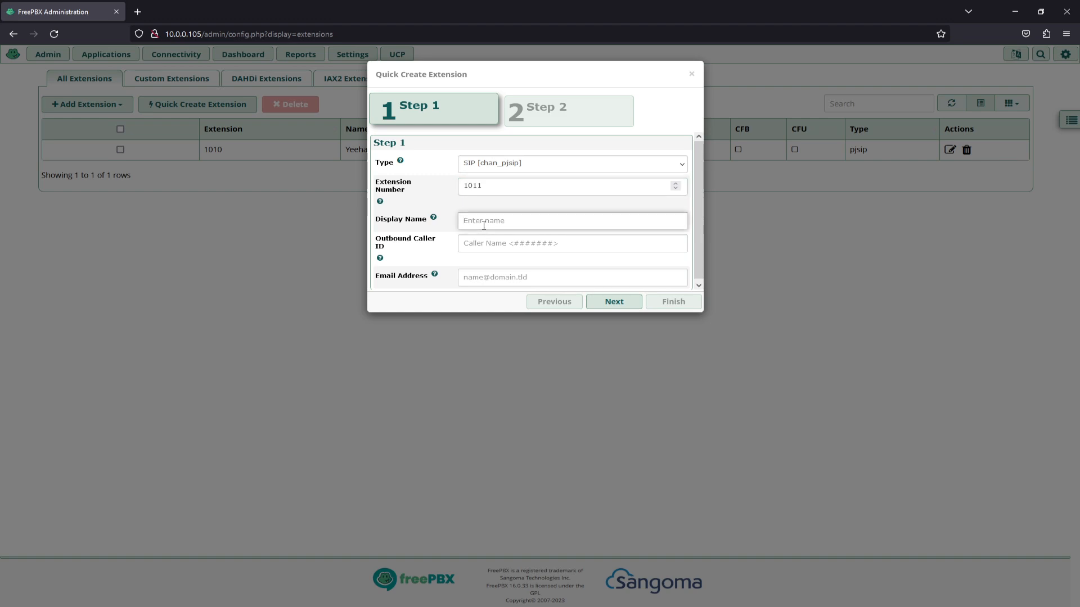
type("Client")
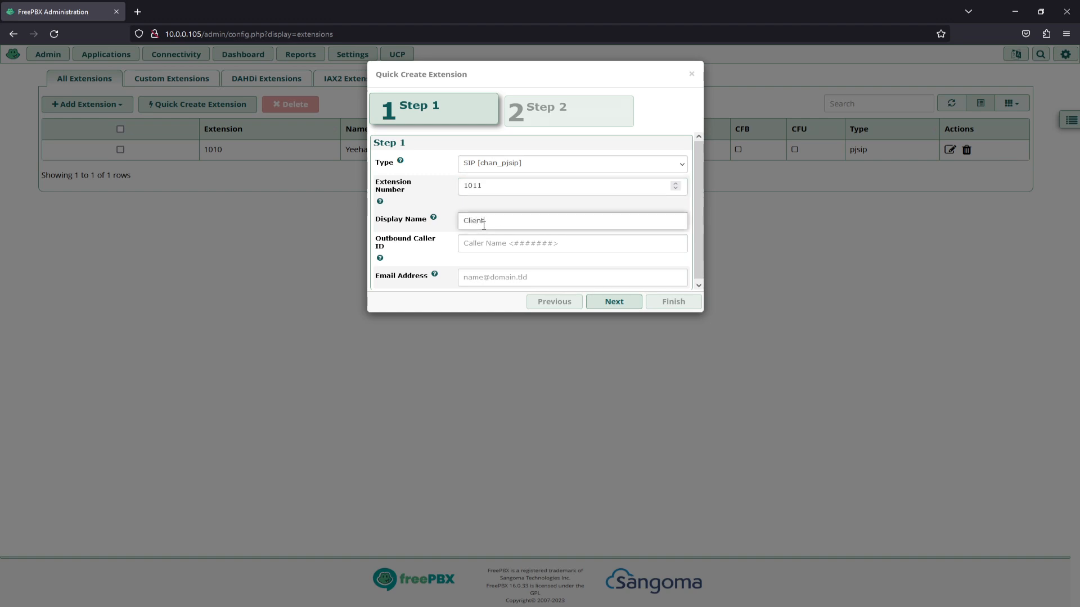
type("1")
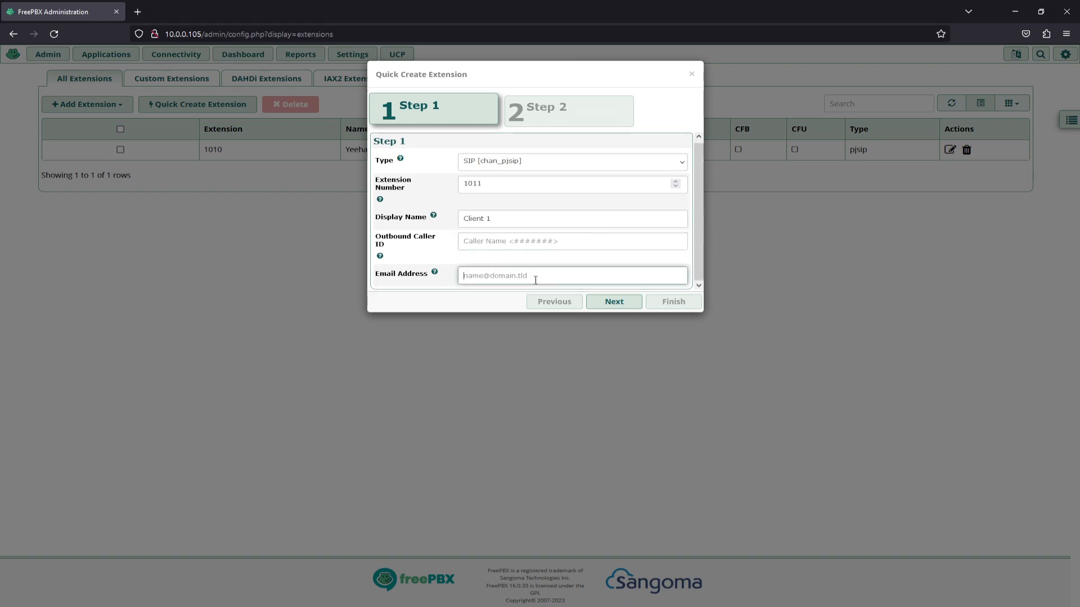
left_click(612, 301)
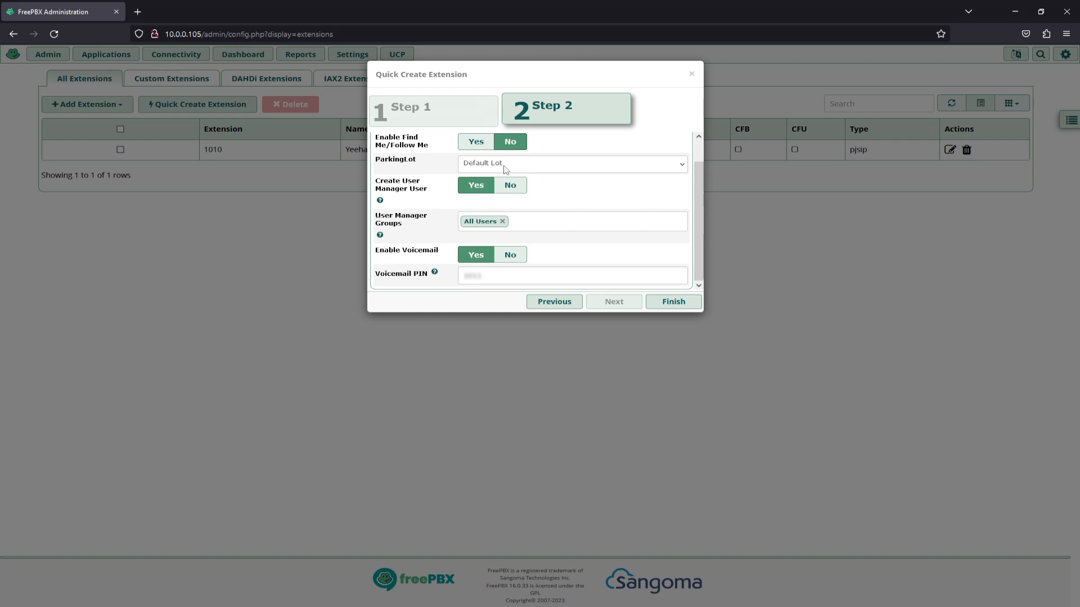
mouse_move(530, 188)
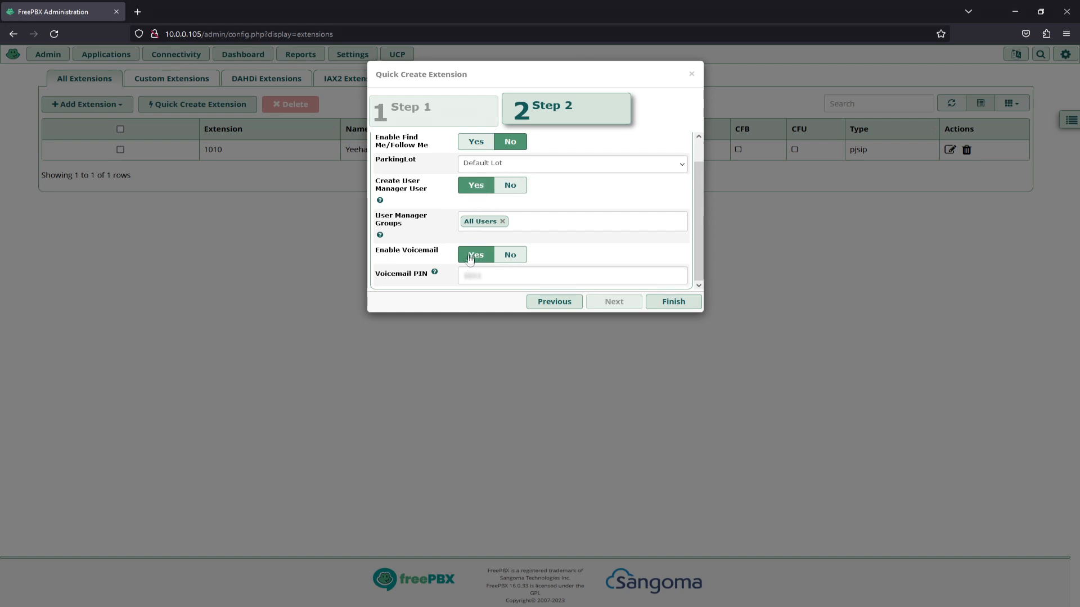
Set Enable Voicemail to No and finish creating extension 1011 Client 1
left_click(509, 254)
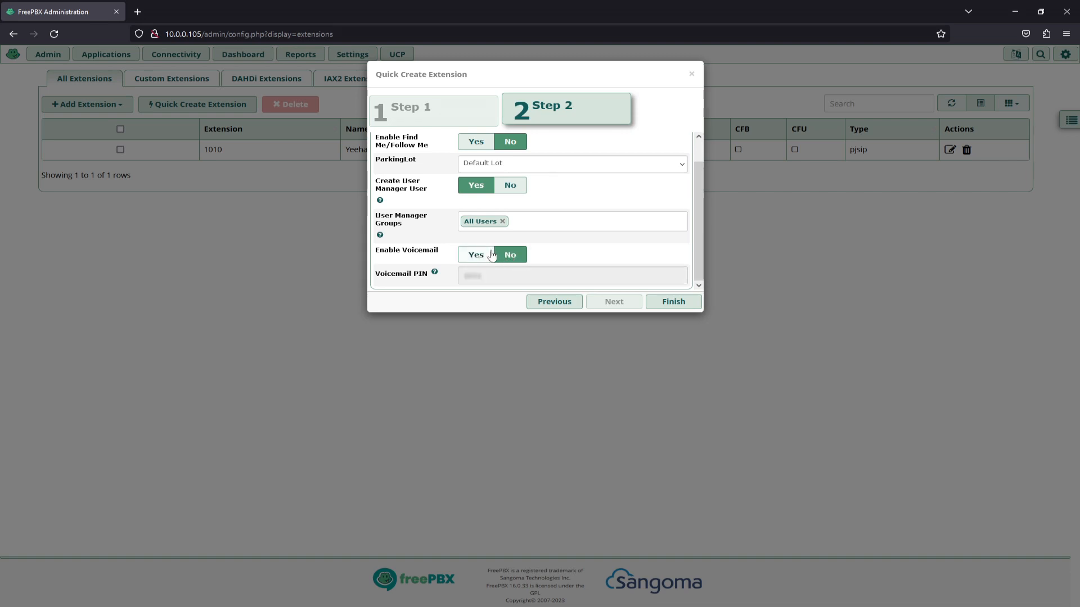
left_click(510, 255)
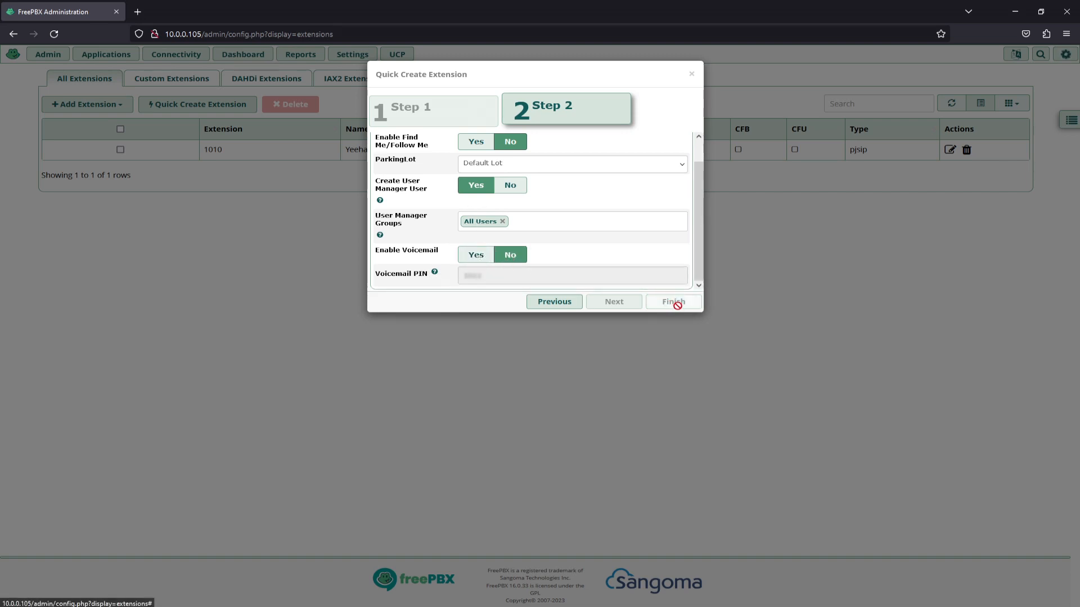
left_click(671, 301)
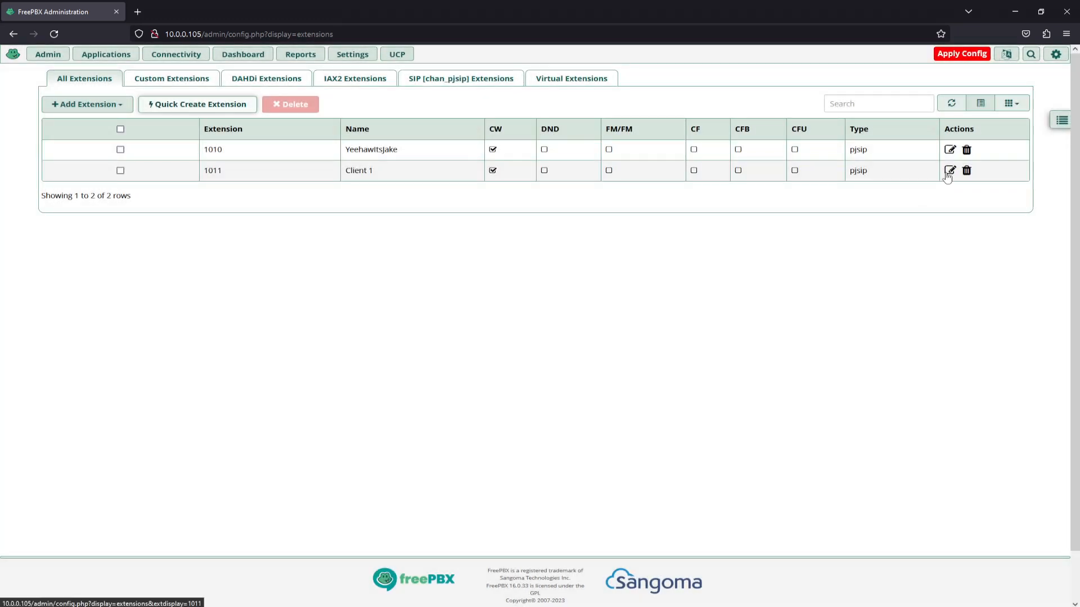
left_click(950, 170)
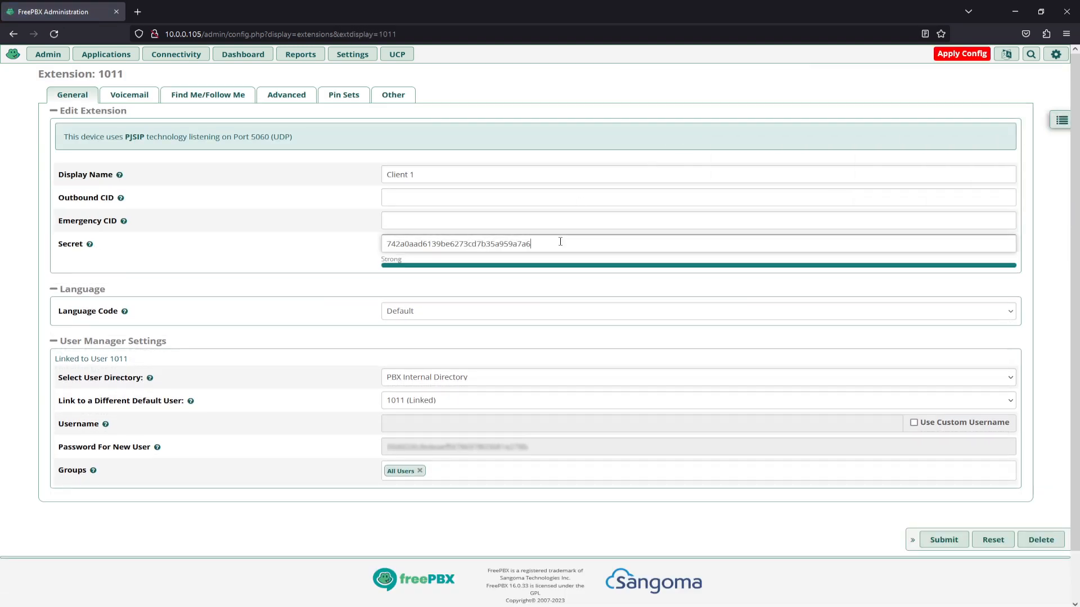
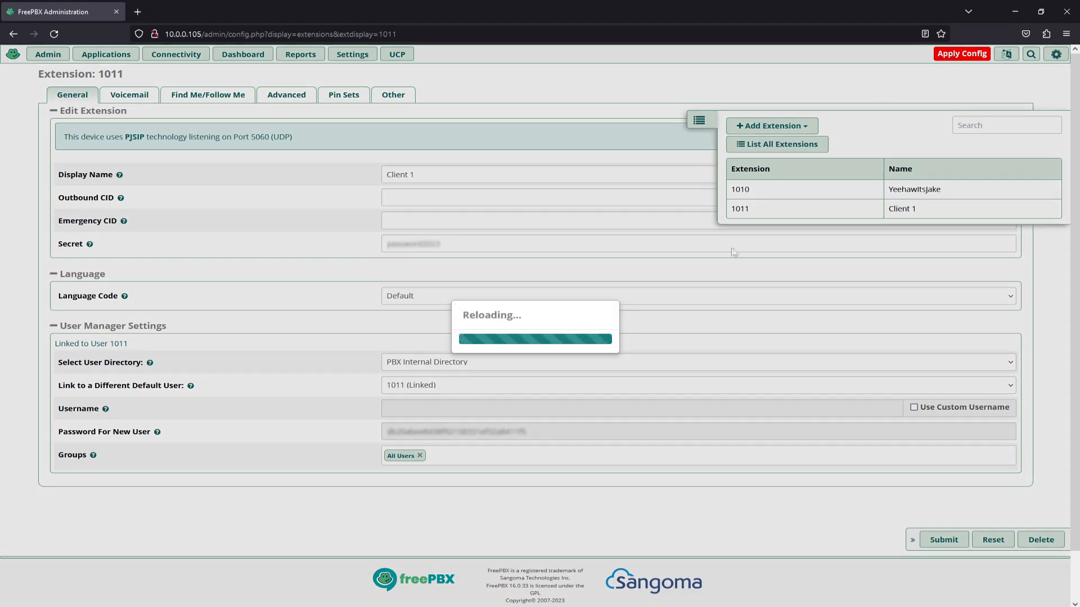
left_click(698, 119)
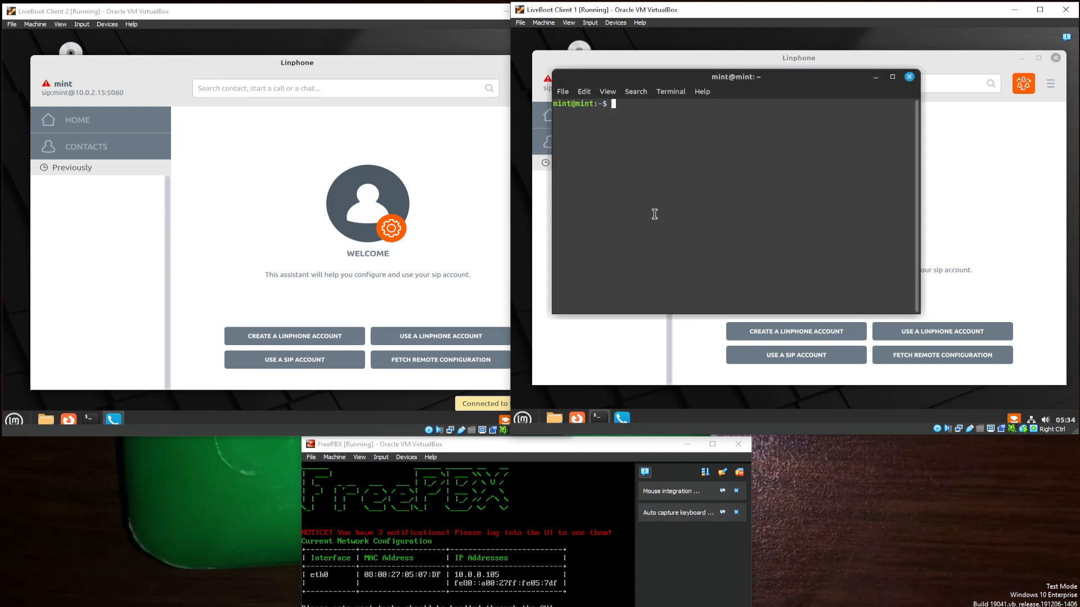
Enter 'sudo apt update && apt install linphone' in the Client 1 terminal
type("sudo")
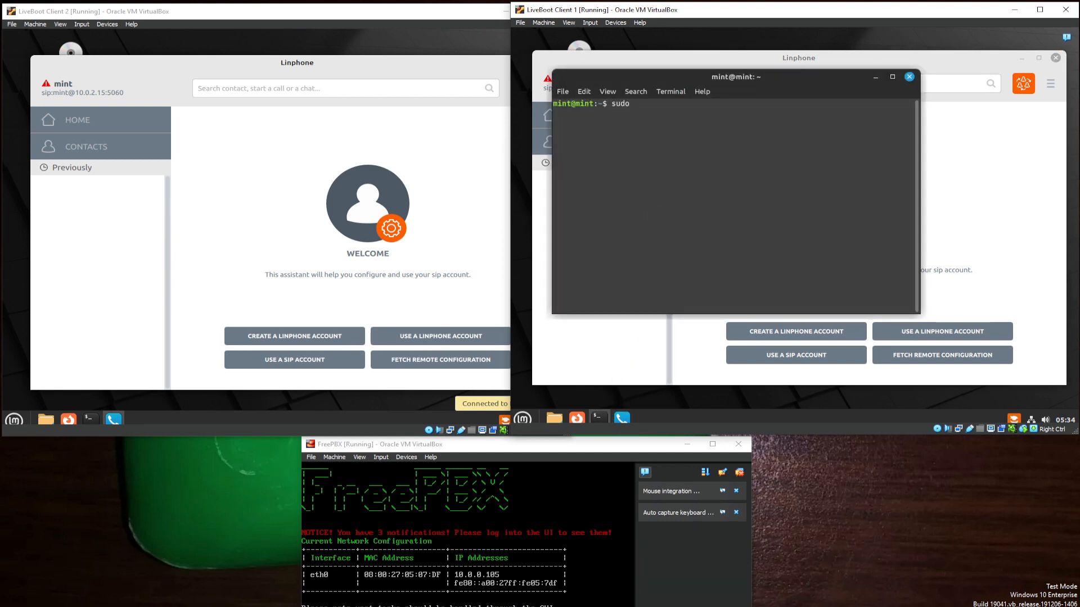
type("apt update")
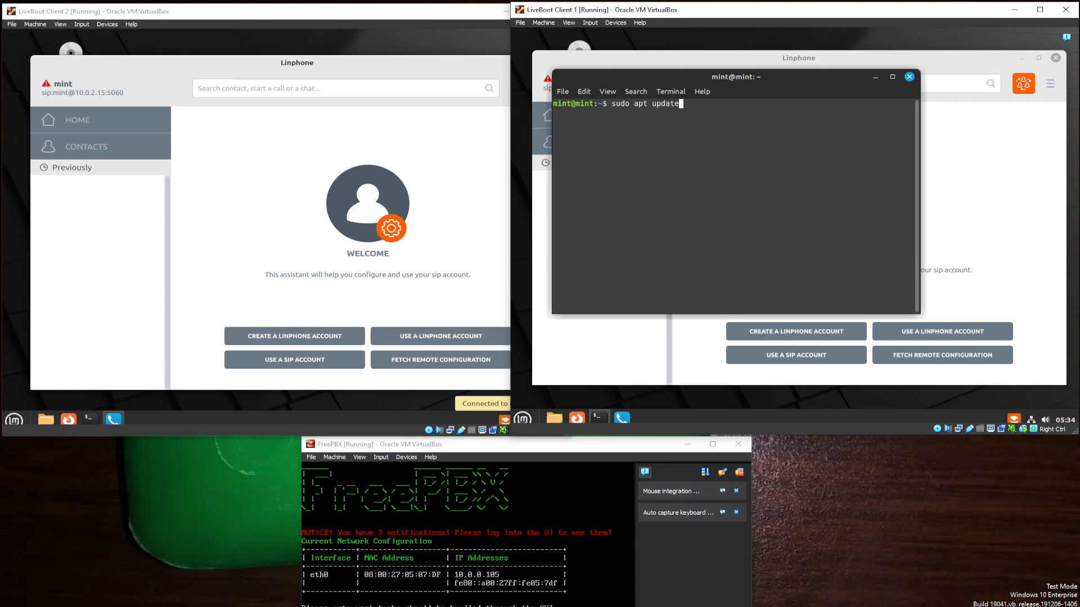
type("&& A")
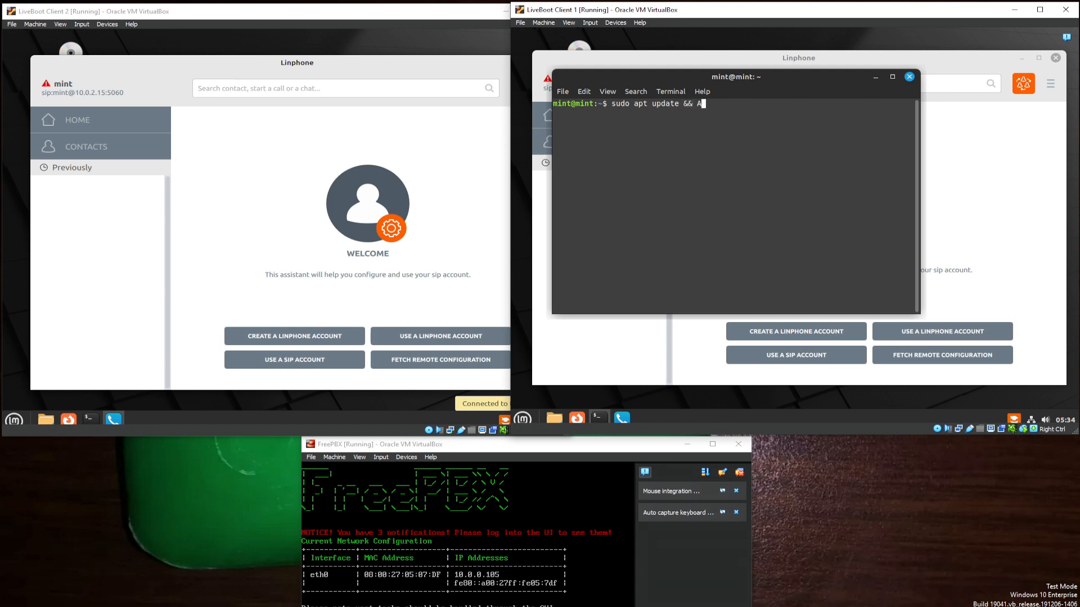
type("pt install lin")
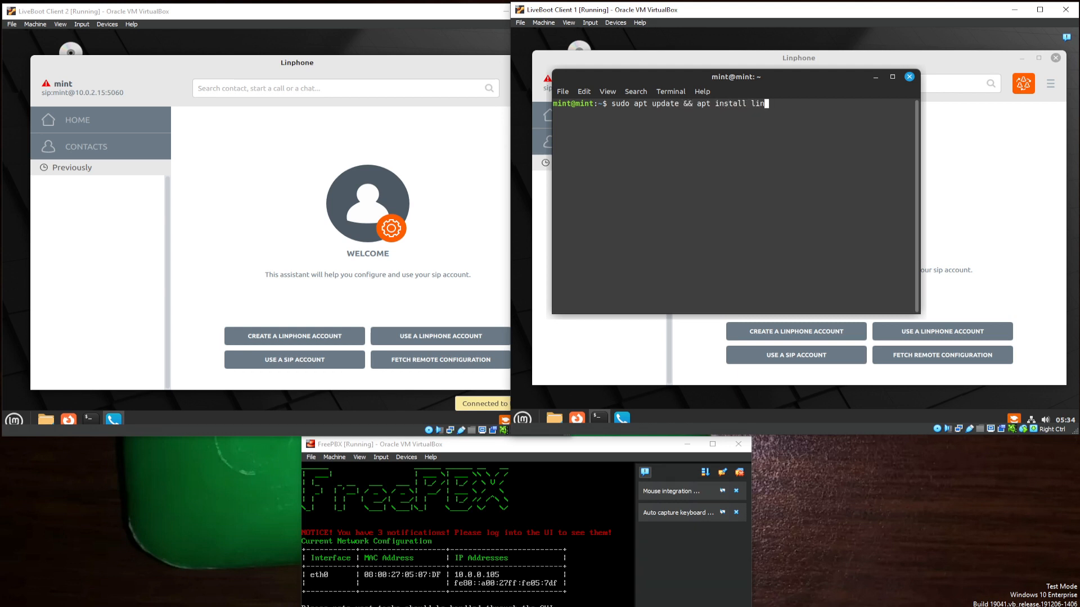
type("phone")
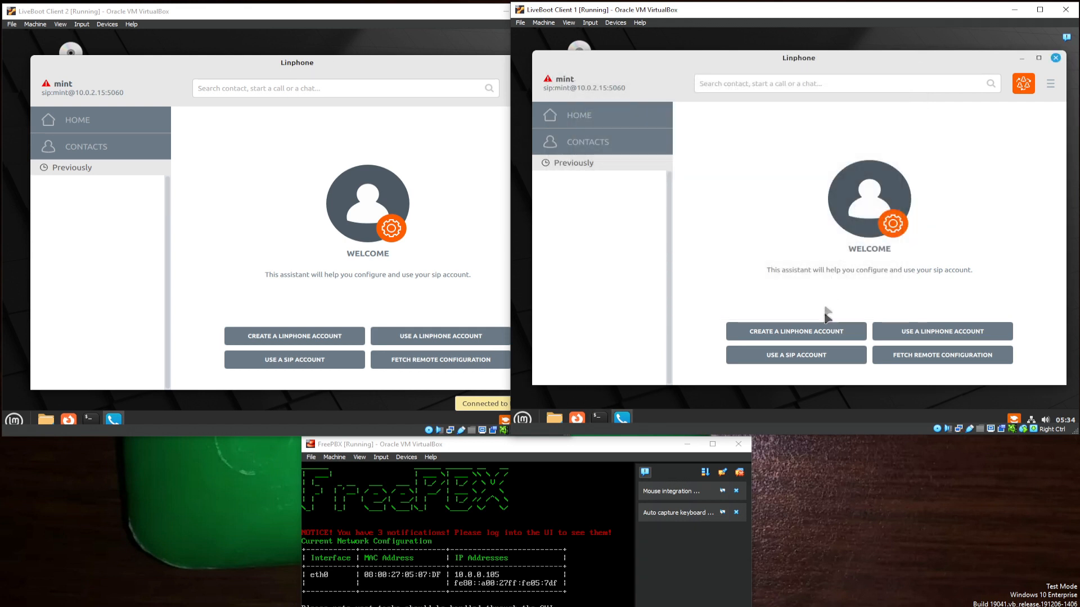
Use SIP account 1011, display name 1011, domain 10.0.0.105 with its password in Client 1's Linphone
left_click(796, 355)
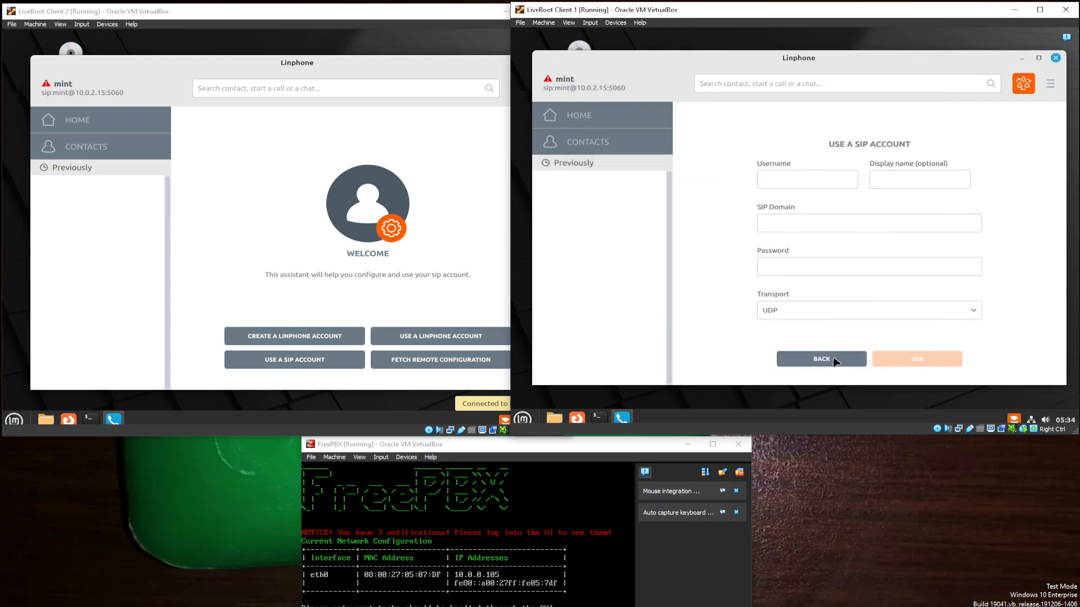
left_click(806, 179)
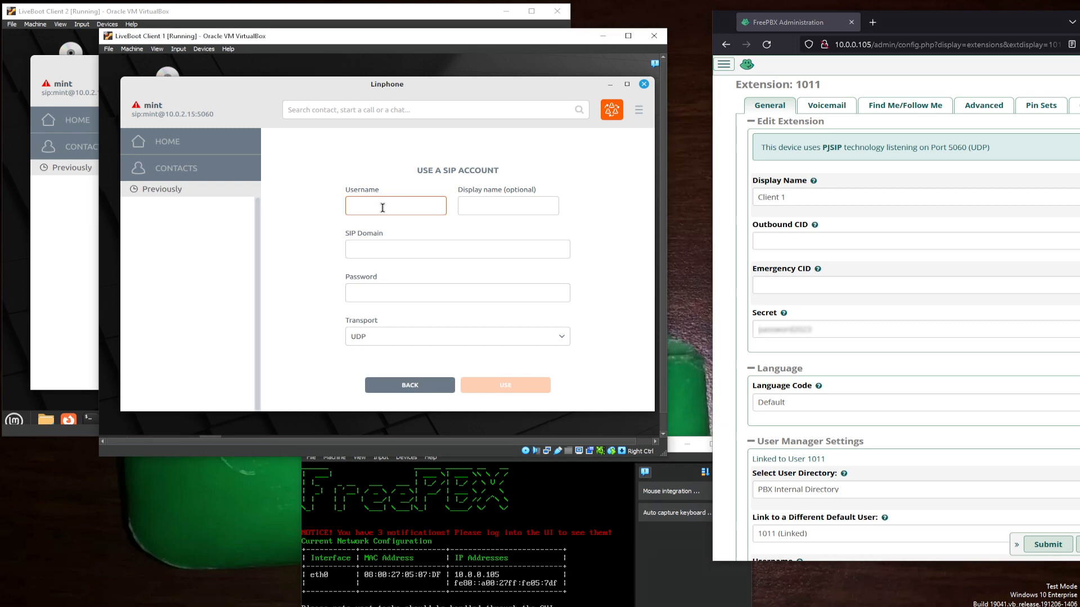
left_click(395, 205)
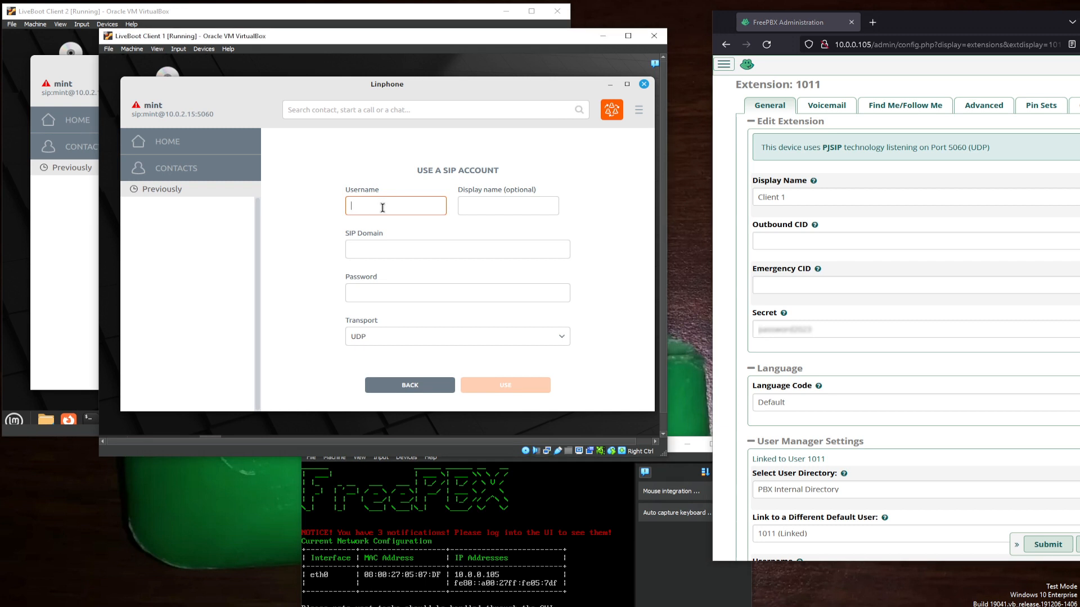
type("1011")
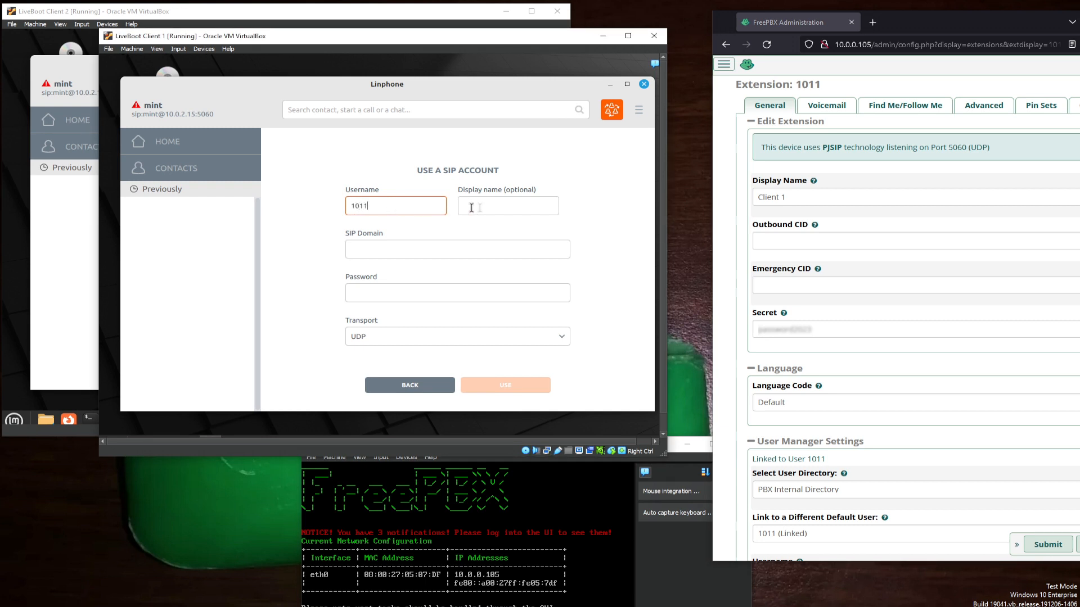
type("1")
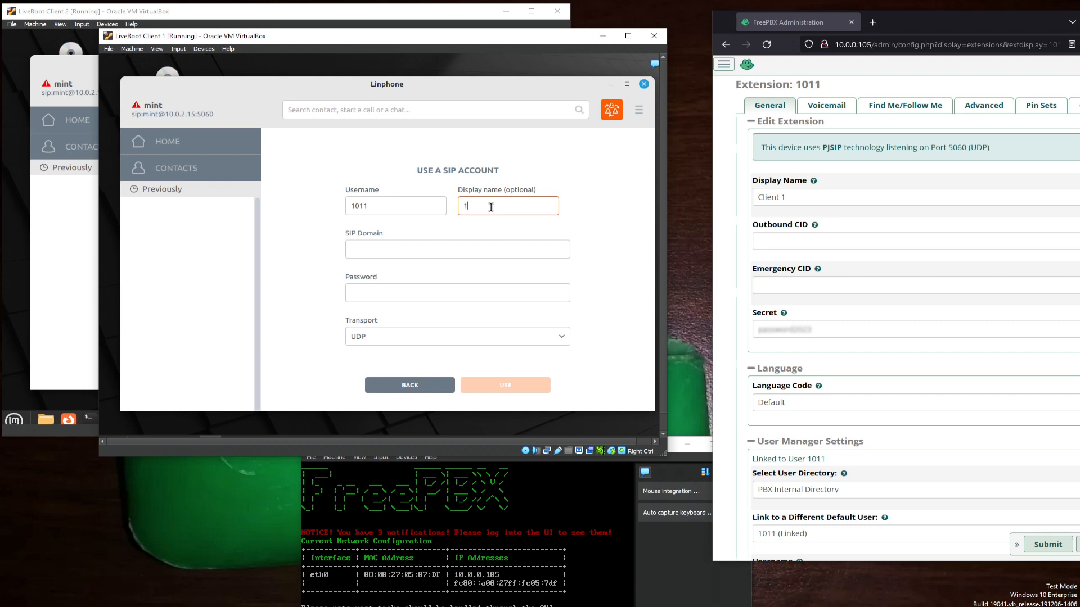
type("011")
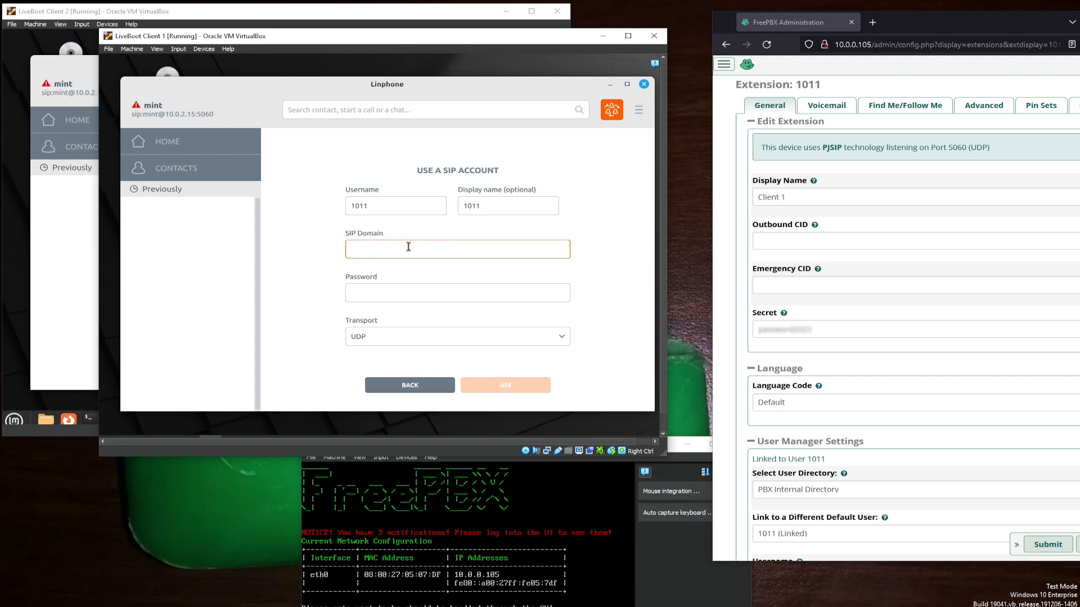
type("10.0.0.105")
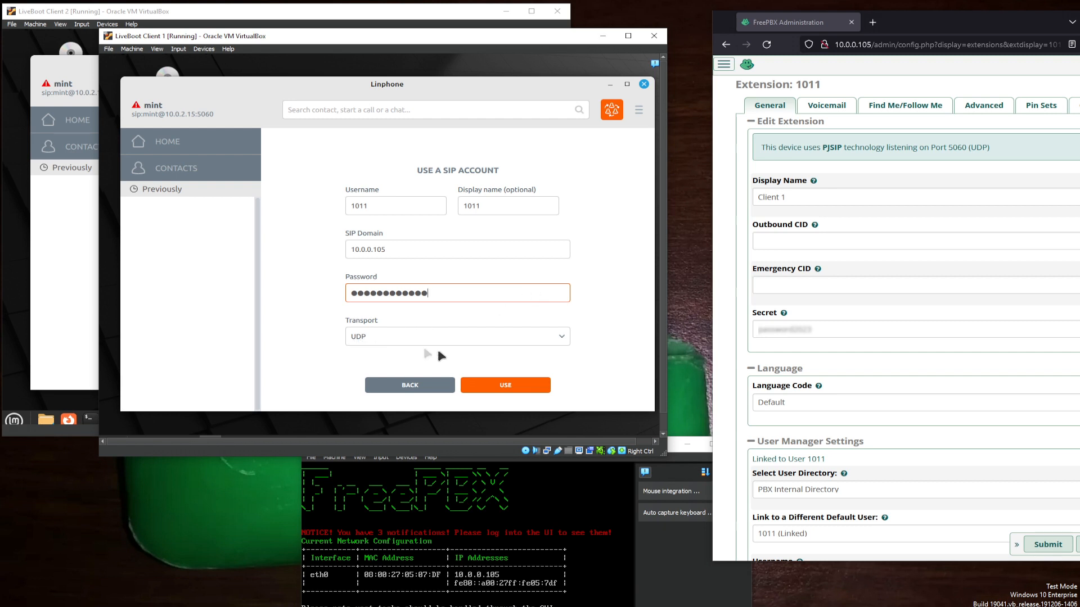
left_click(503, 384)
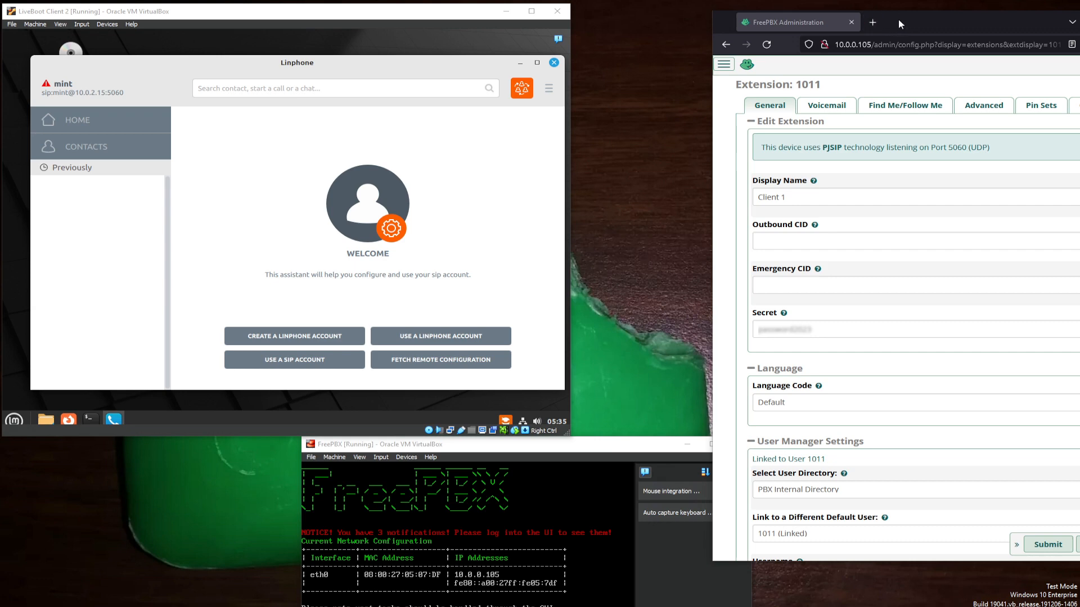
Place the FreePBX page beside Client 2's Linphone and return to the extensions list (1010, 1011)
left_click_drag(895, 22, 545, 24)
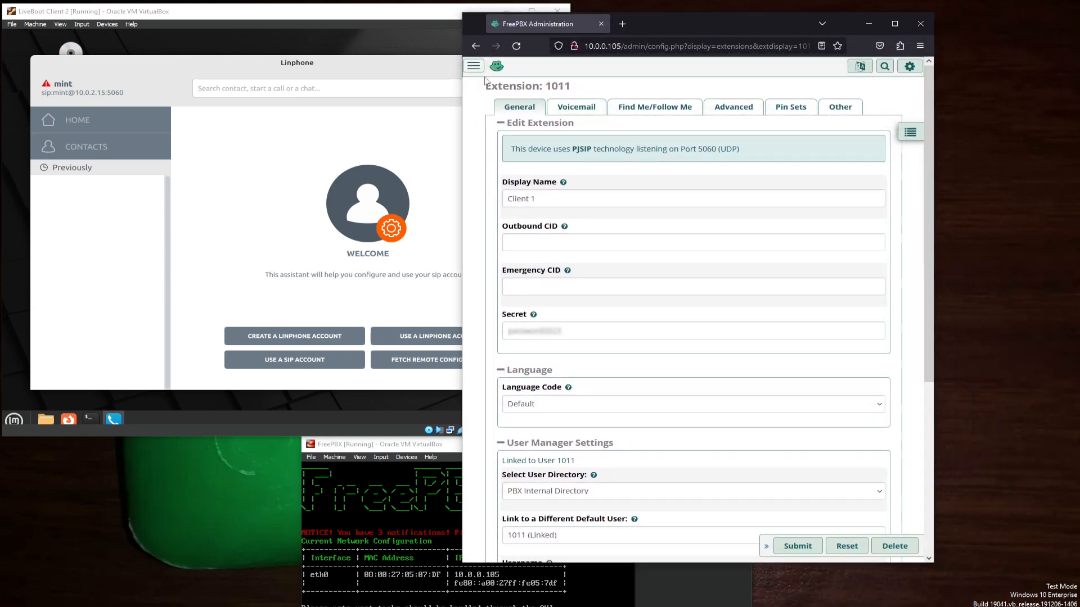
left_click(474, 66)
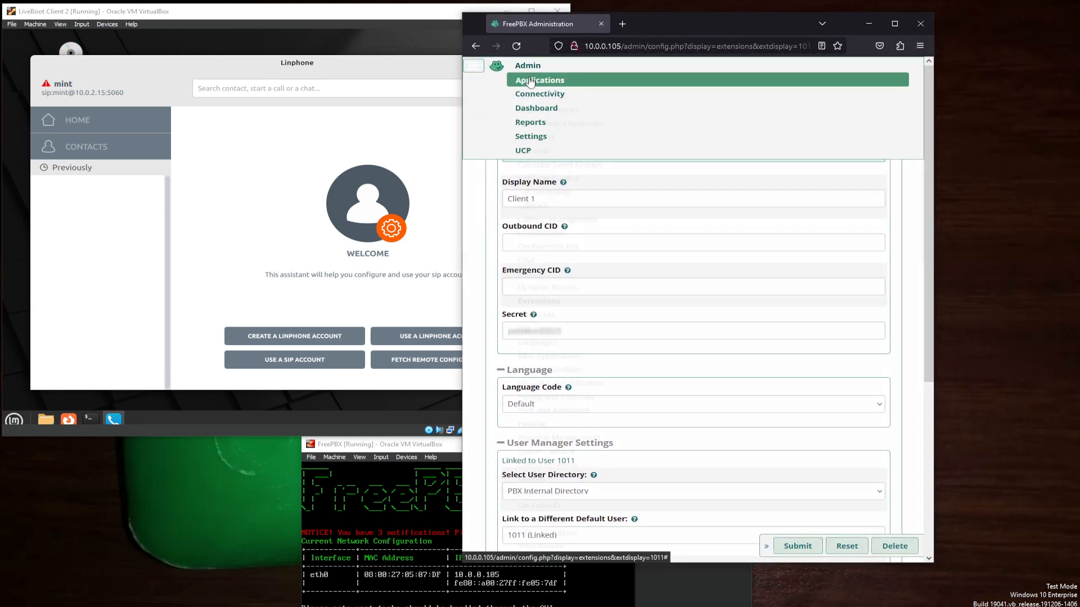
left_click(541, 79)
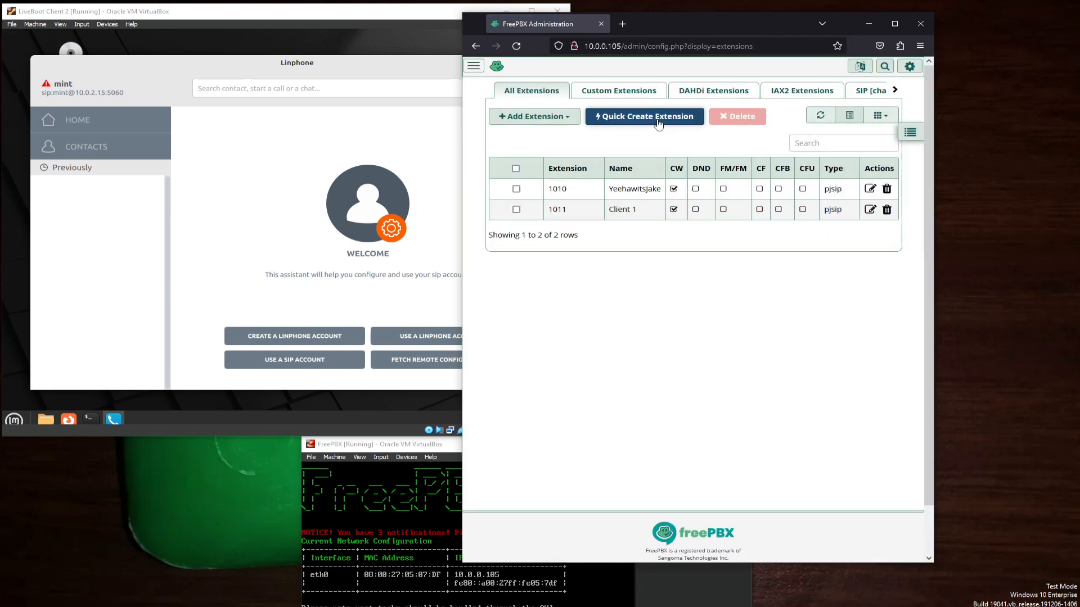
Quick-create SIP extension 1012 named Client 2 with voicemail off and finish
left_click(643, 116)
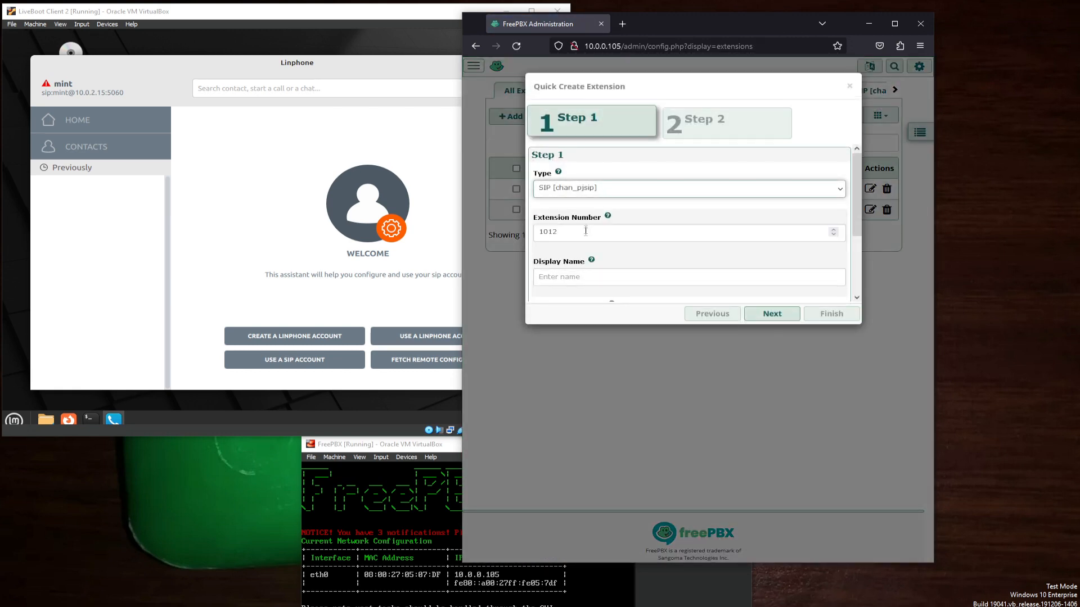
scroll("down", 3)
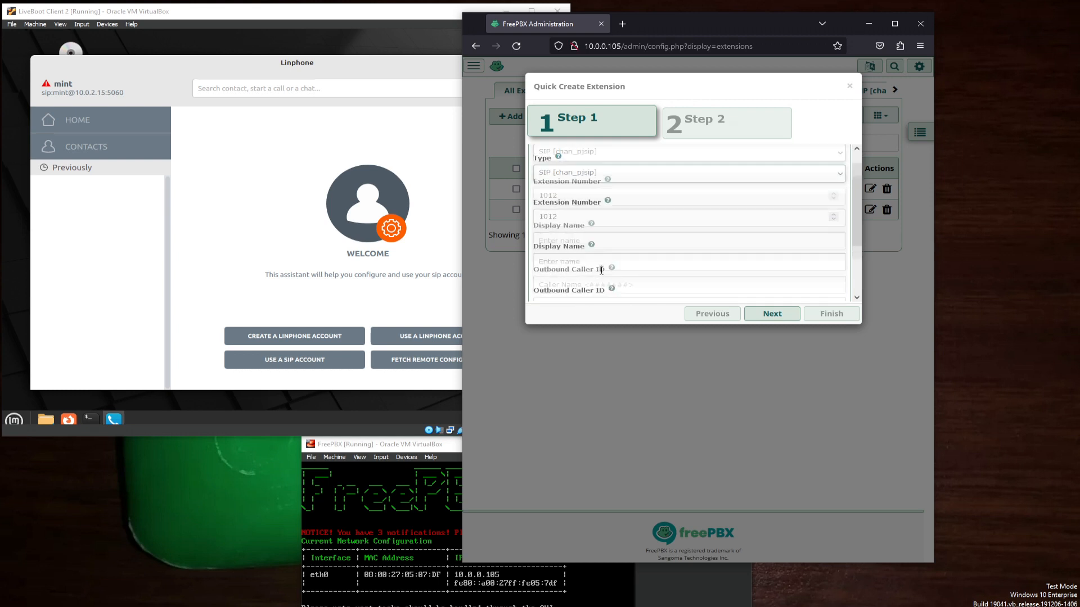
type("Client 2")
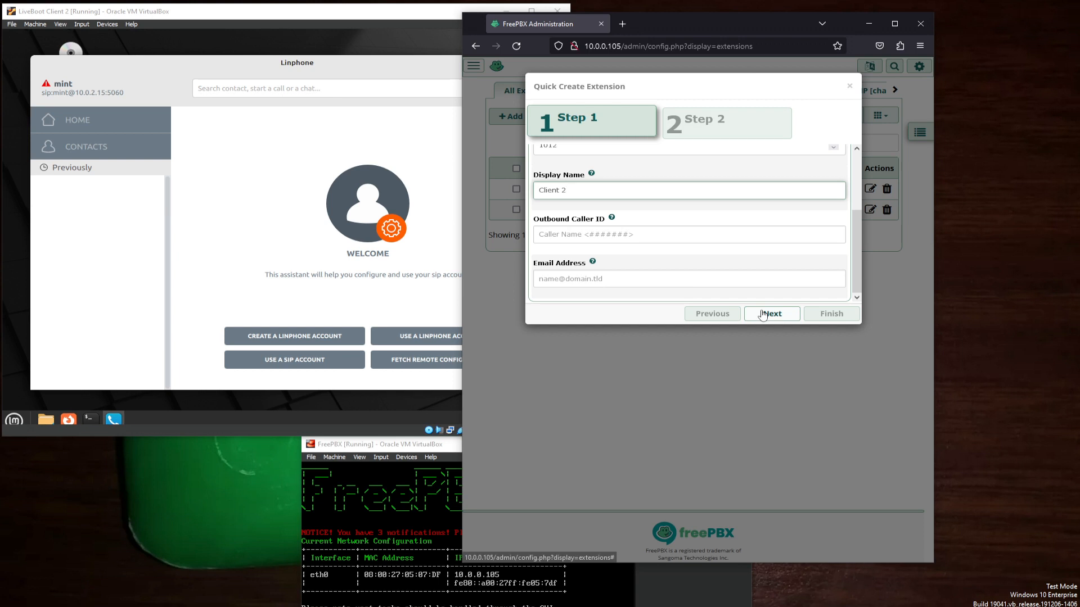
left_click(772, 314)
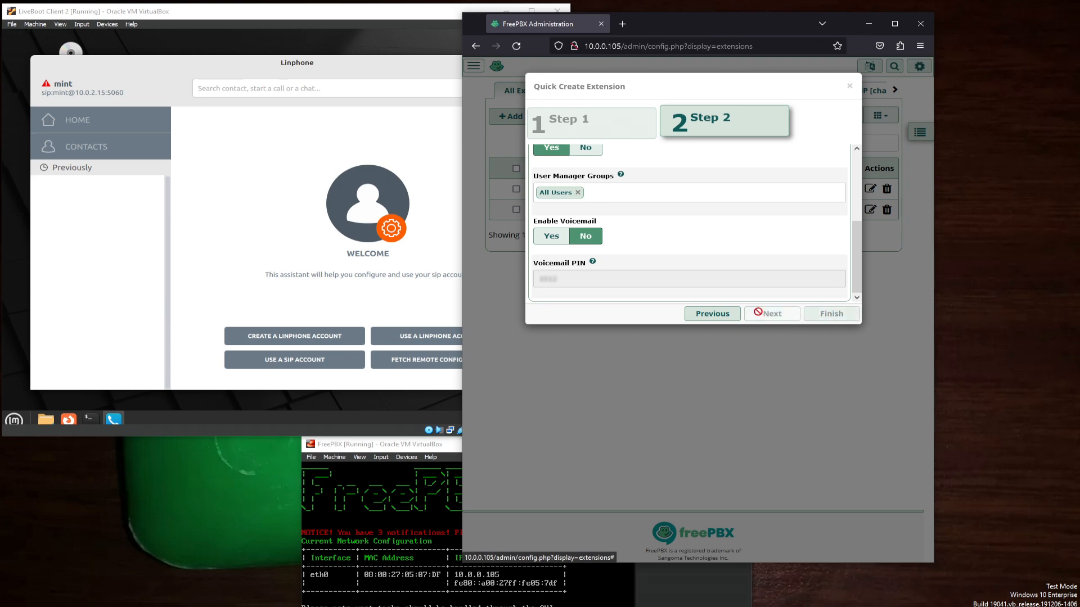
left_click(830, 314)
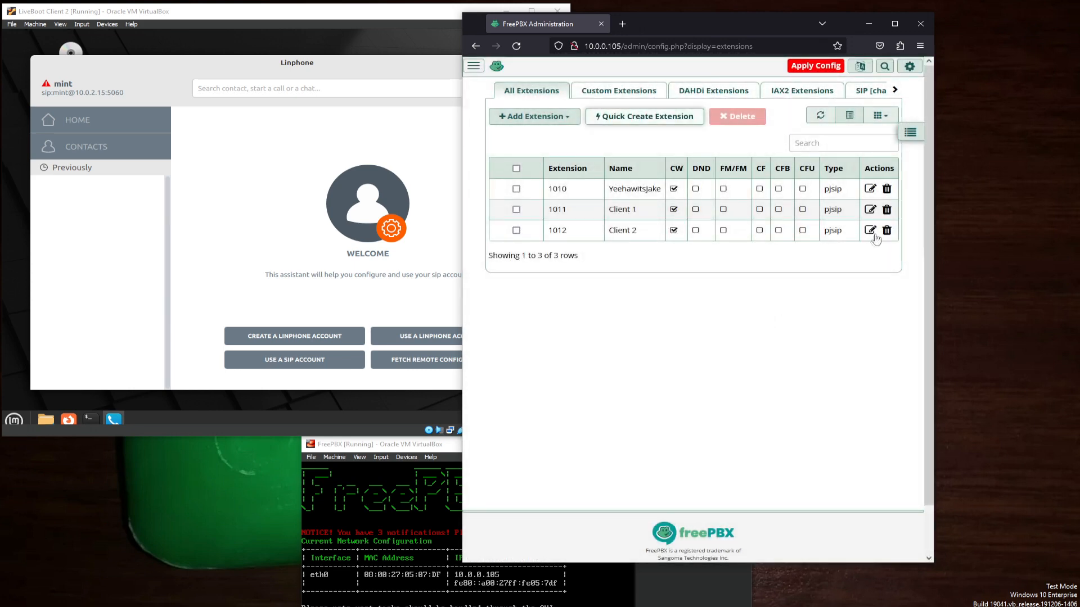
left_click(869, 230)
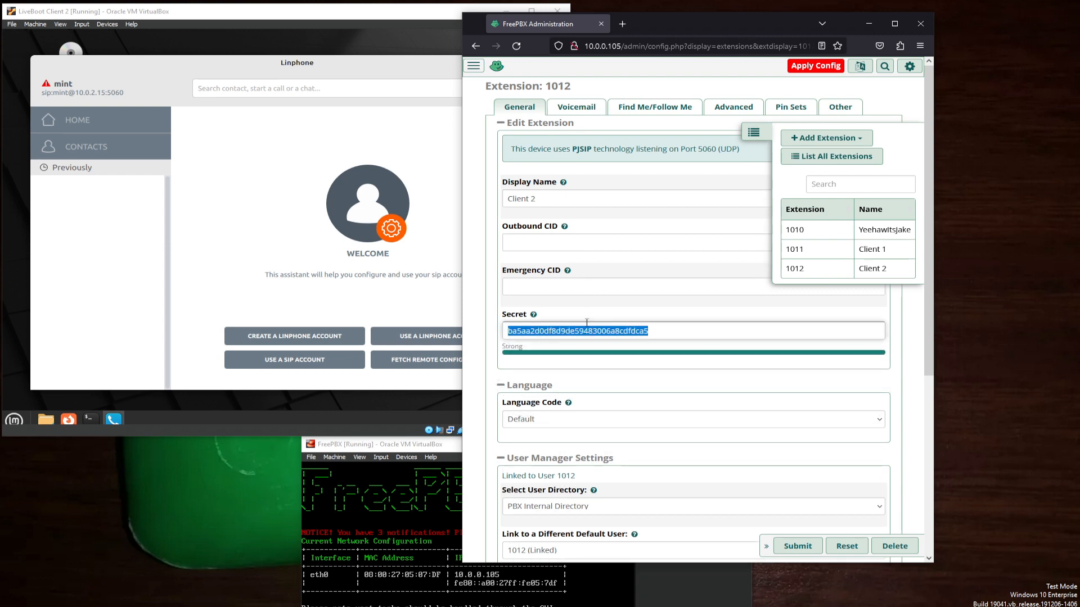
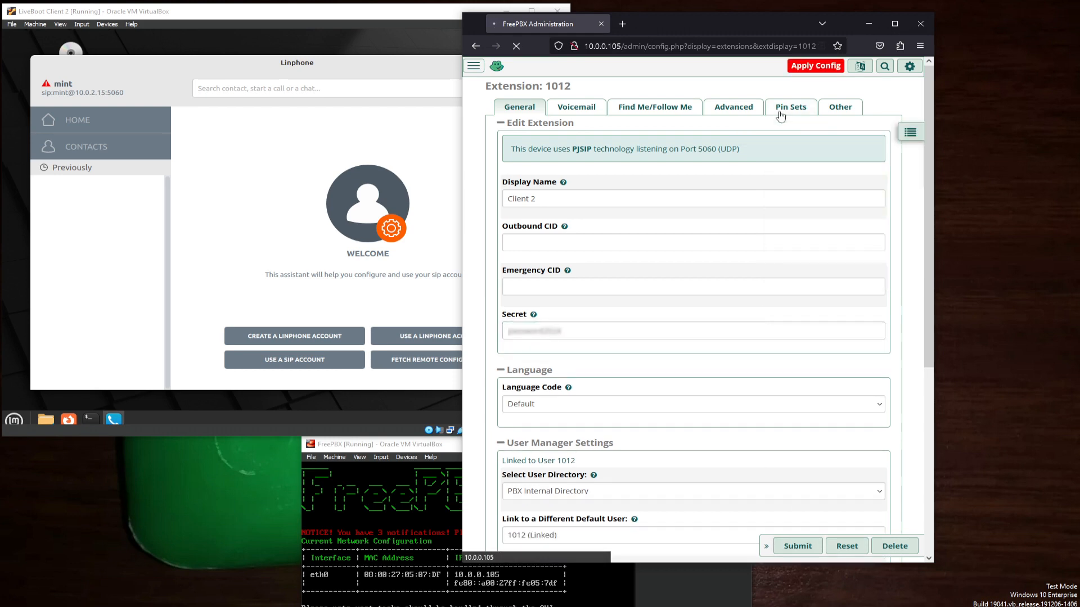
left_click(814, 65)
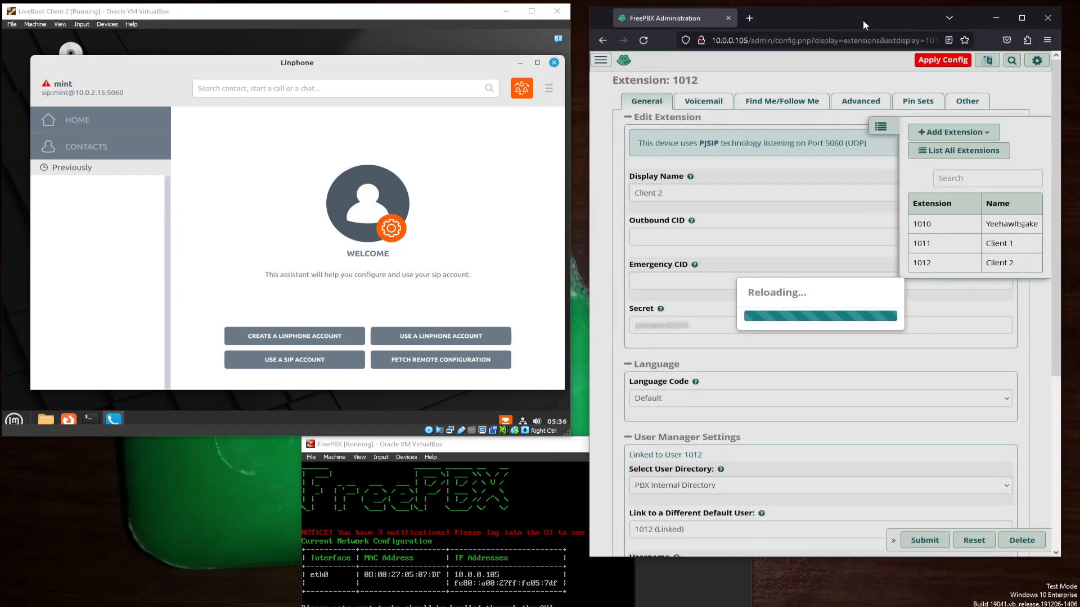
left_click(294, 360)
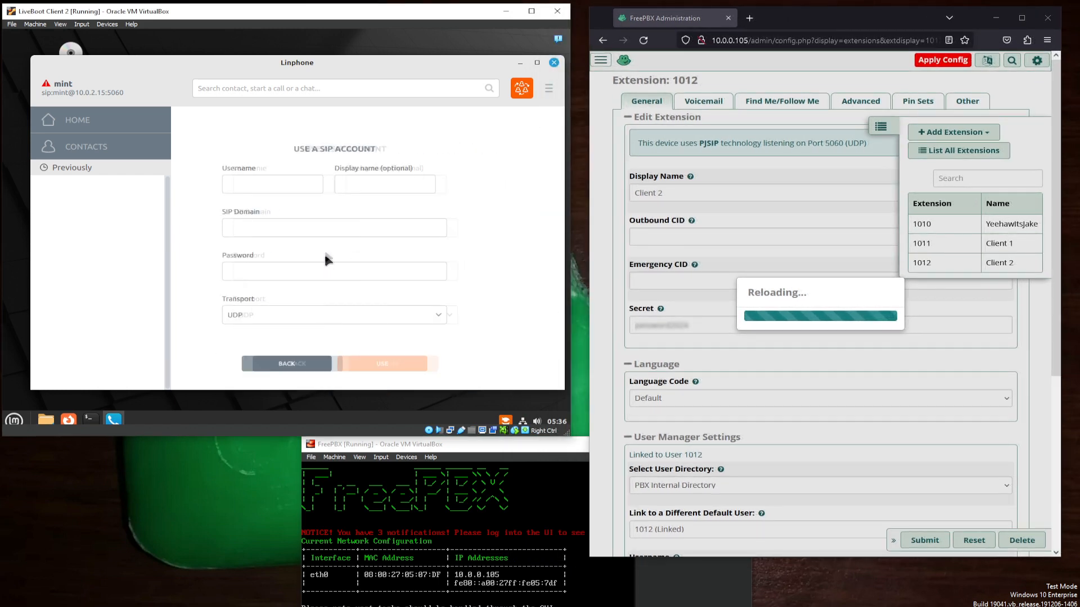
Use SIP account 1012, display name 1012, domain 10.0.0.105 with its password in Client 2's Linphone
left_click(305, 183)
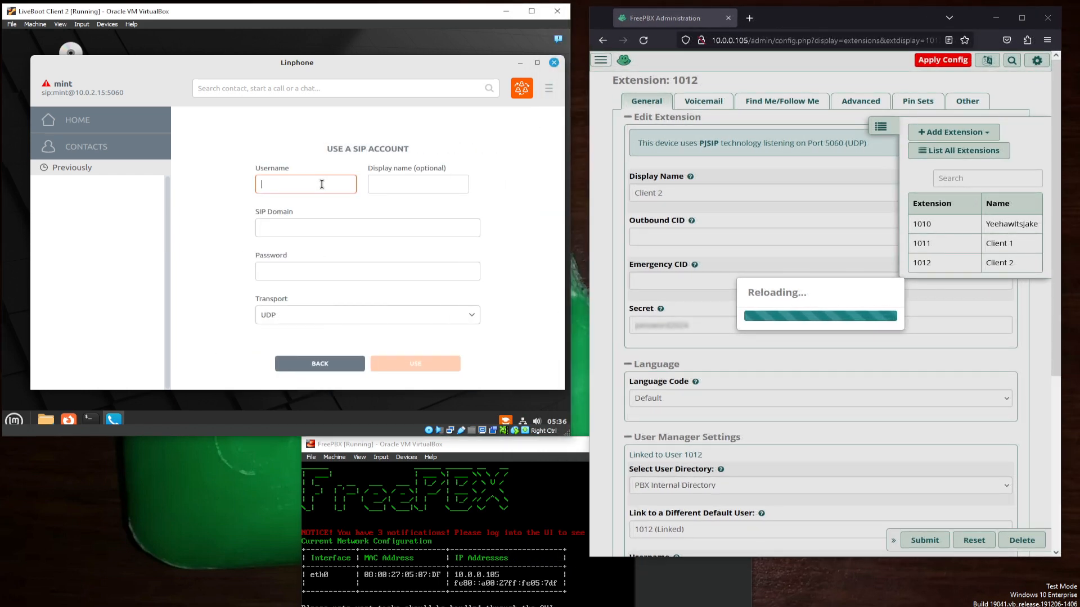
type("1012")
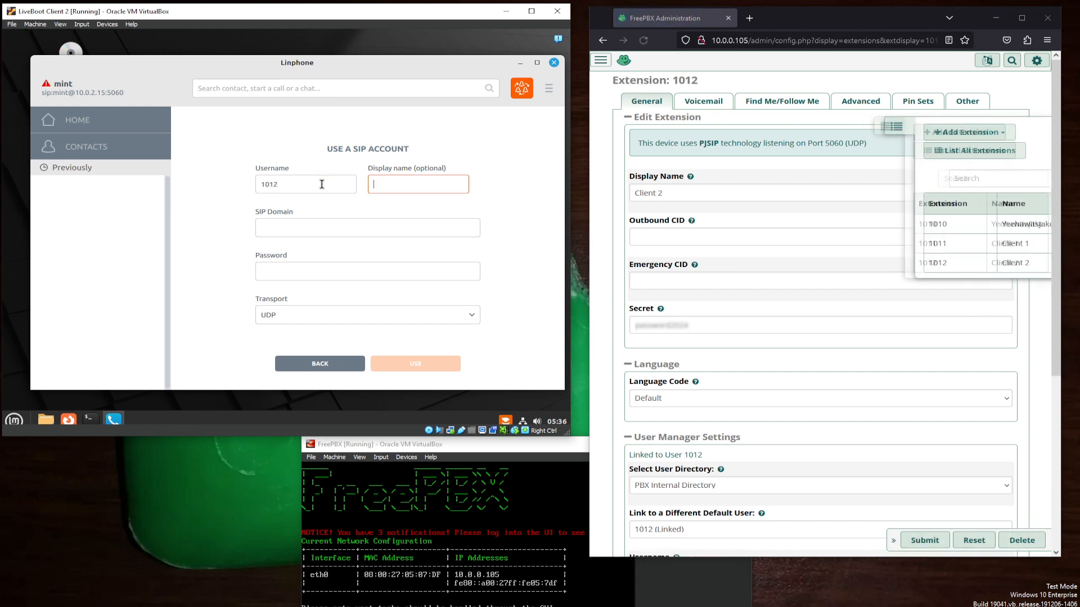
type("1012")
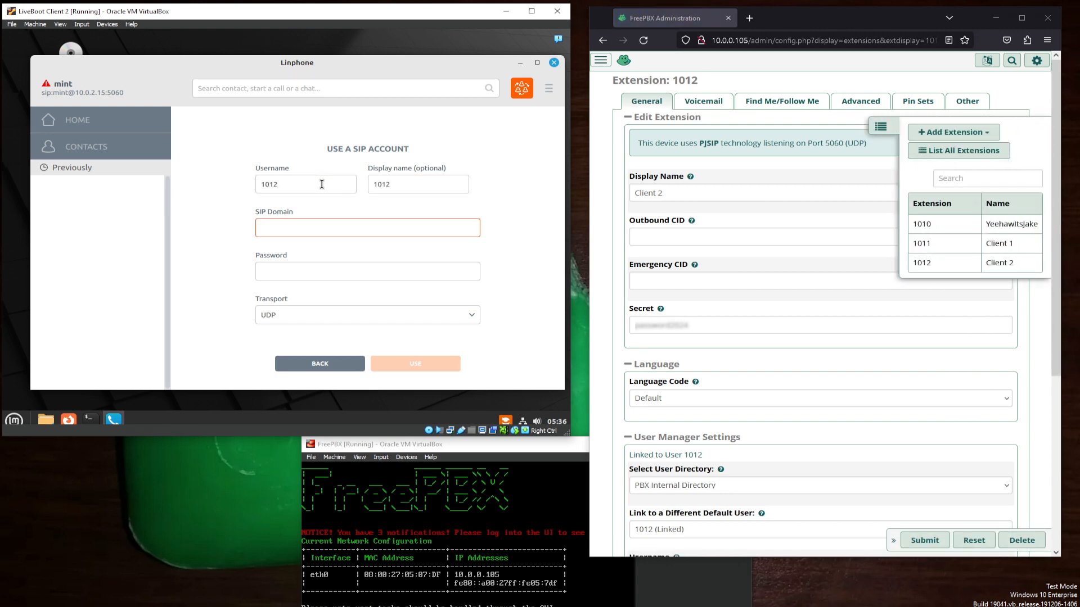
type("10.0.0.105")
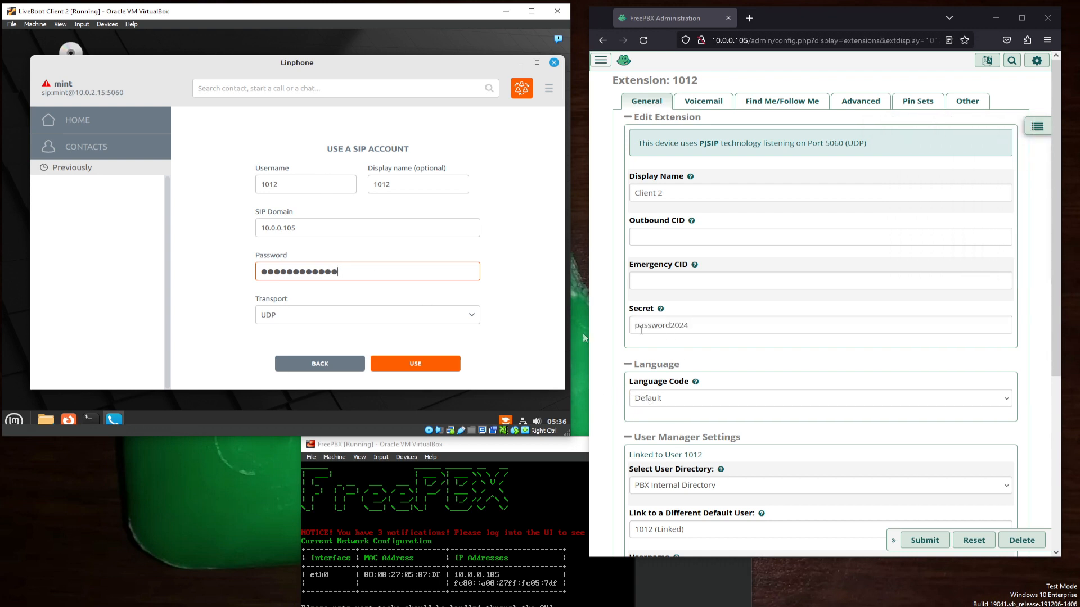
left_click(415, 363)
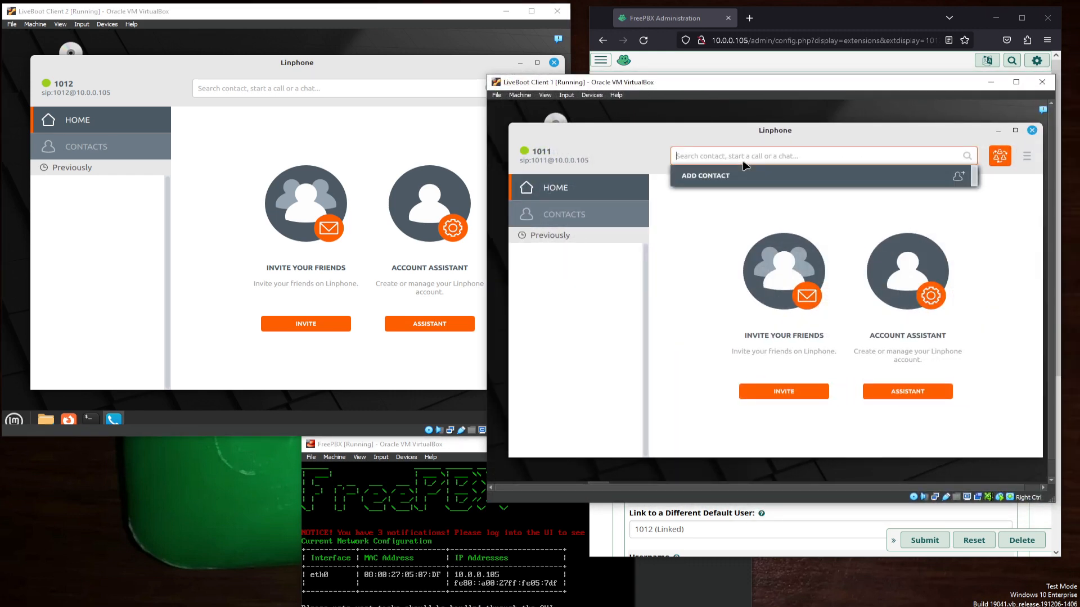
From Client 2 (extension 1012), look up 1011 in Linphone and place a call to it
type("1012")
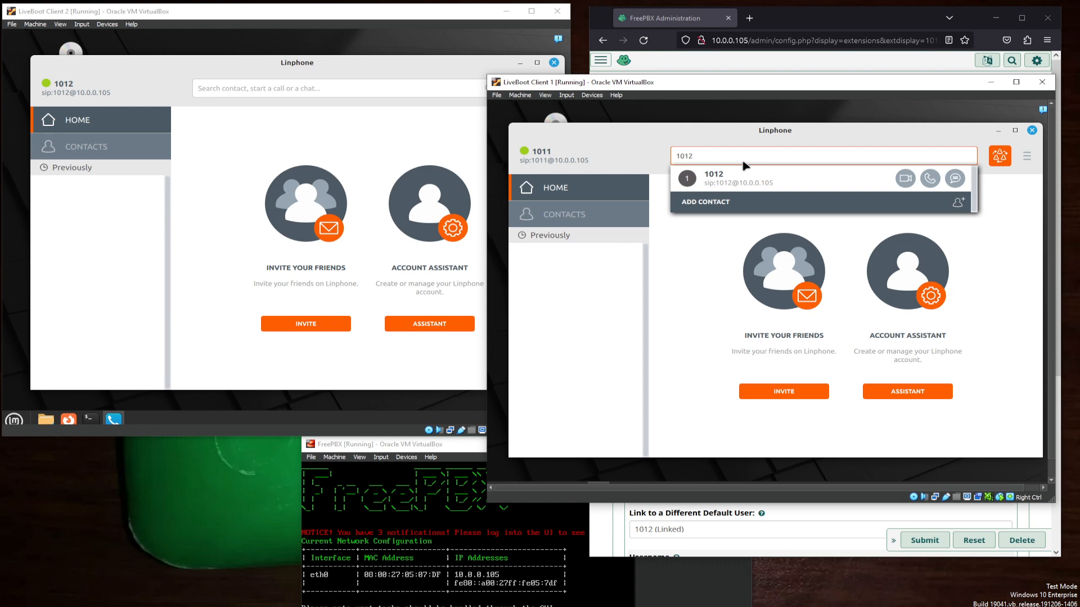
left_click(931, 179)
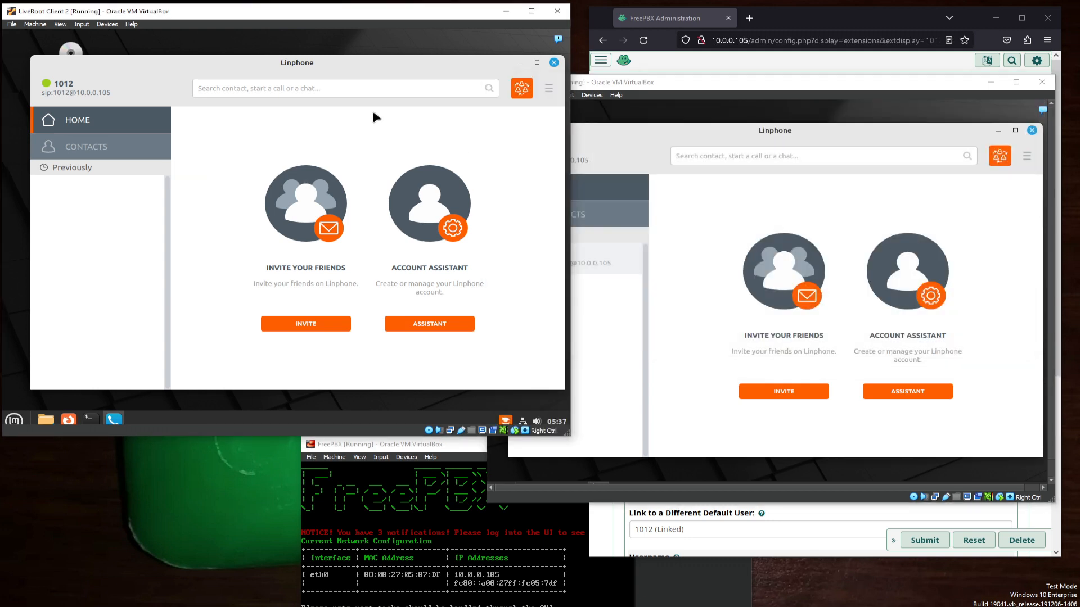
left_click(344, 87)
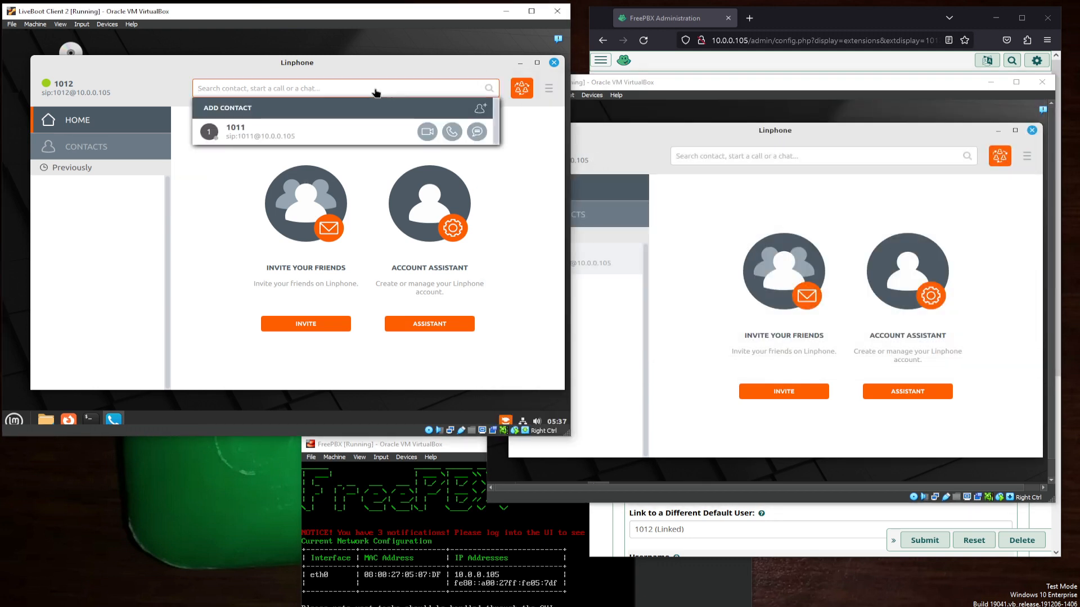
type("1011")
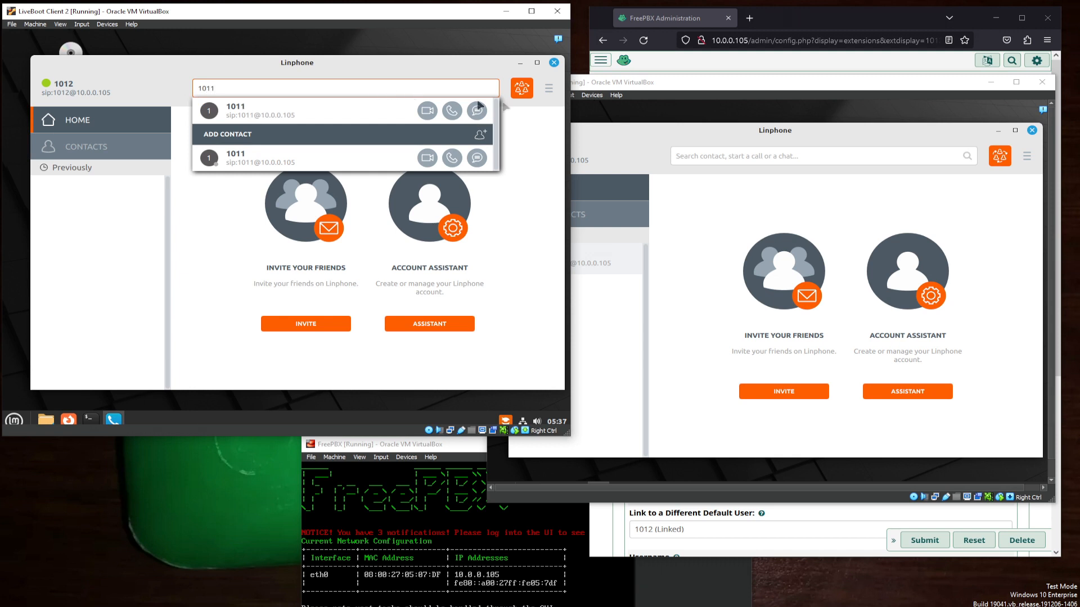
left_click(451, 110)
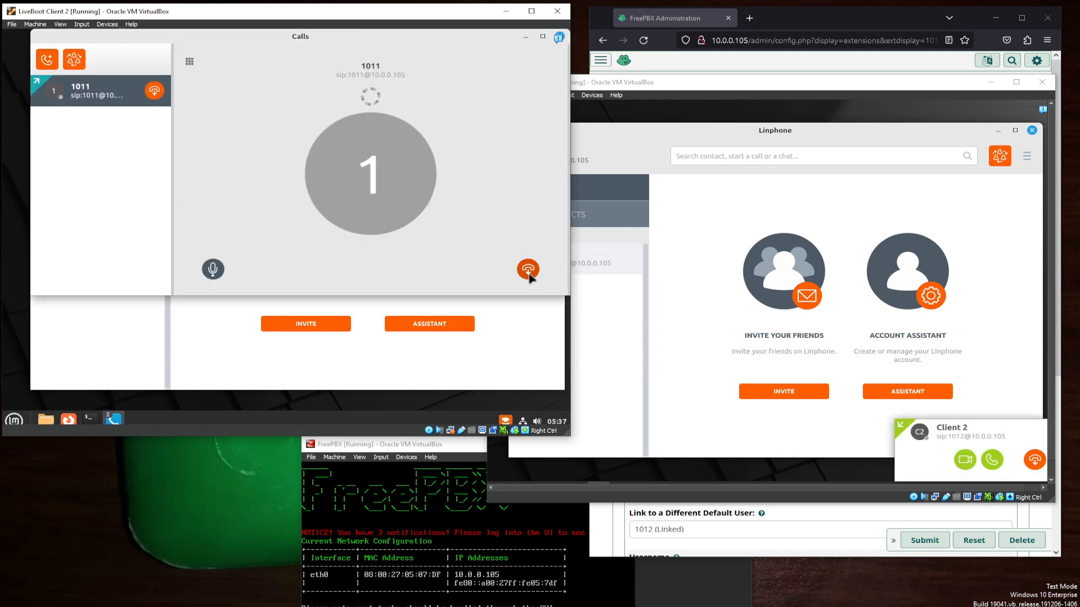